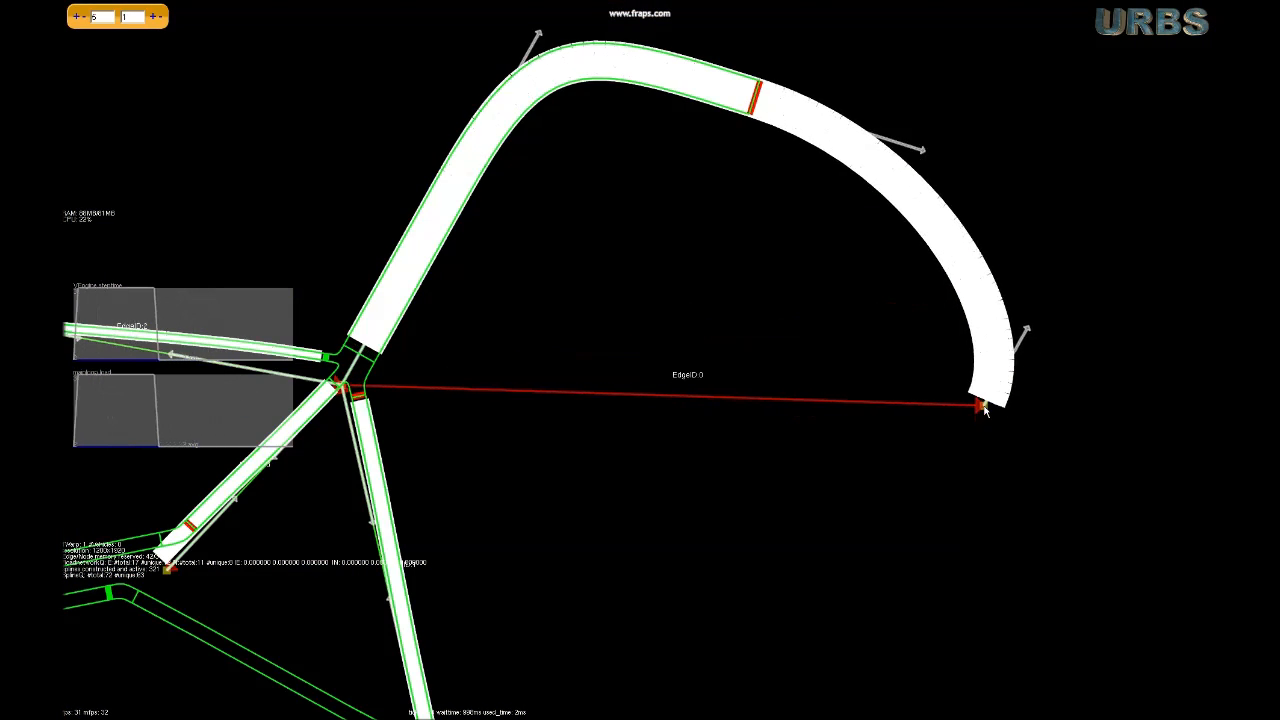
# Drag the curved road's end node down toward the bottom so it extends and hooks back.
pyautogui.moveTo(980, 405); pyautogui.dragTo(1010, 690)
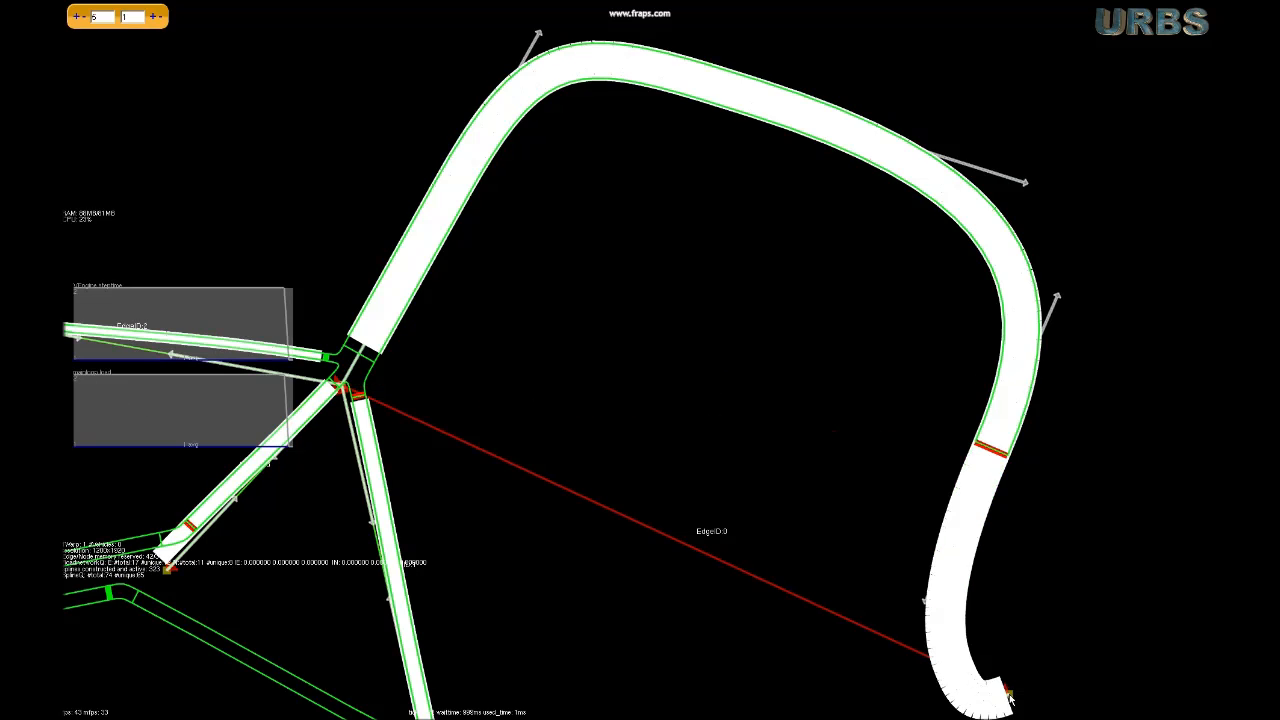